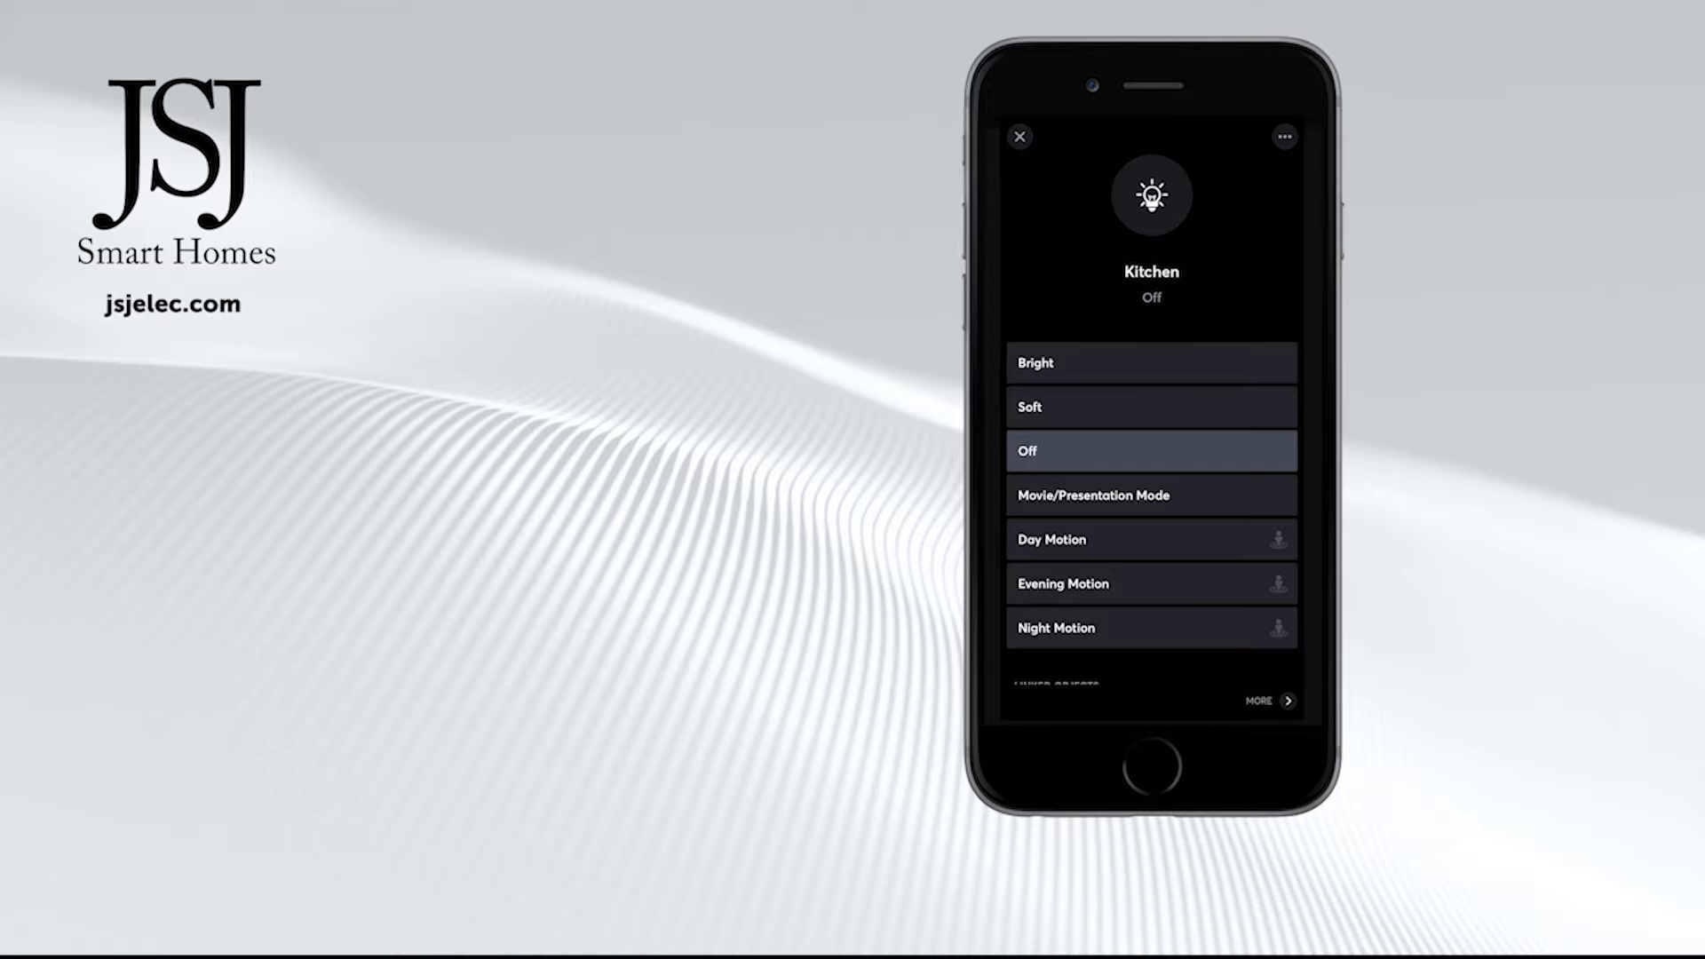
- Select the Bright mood so the Kitchen lights come on from Off
{"action": "left_click", "coordinate": [1149, 362]}
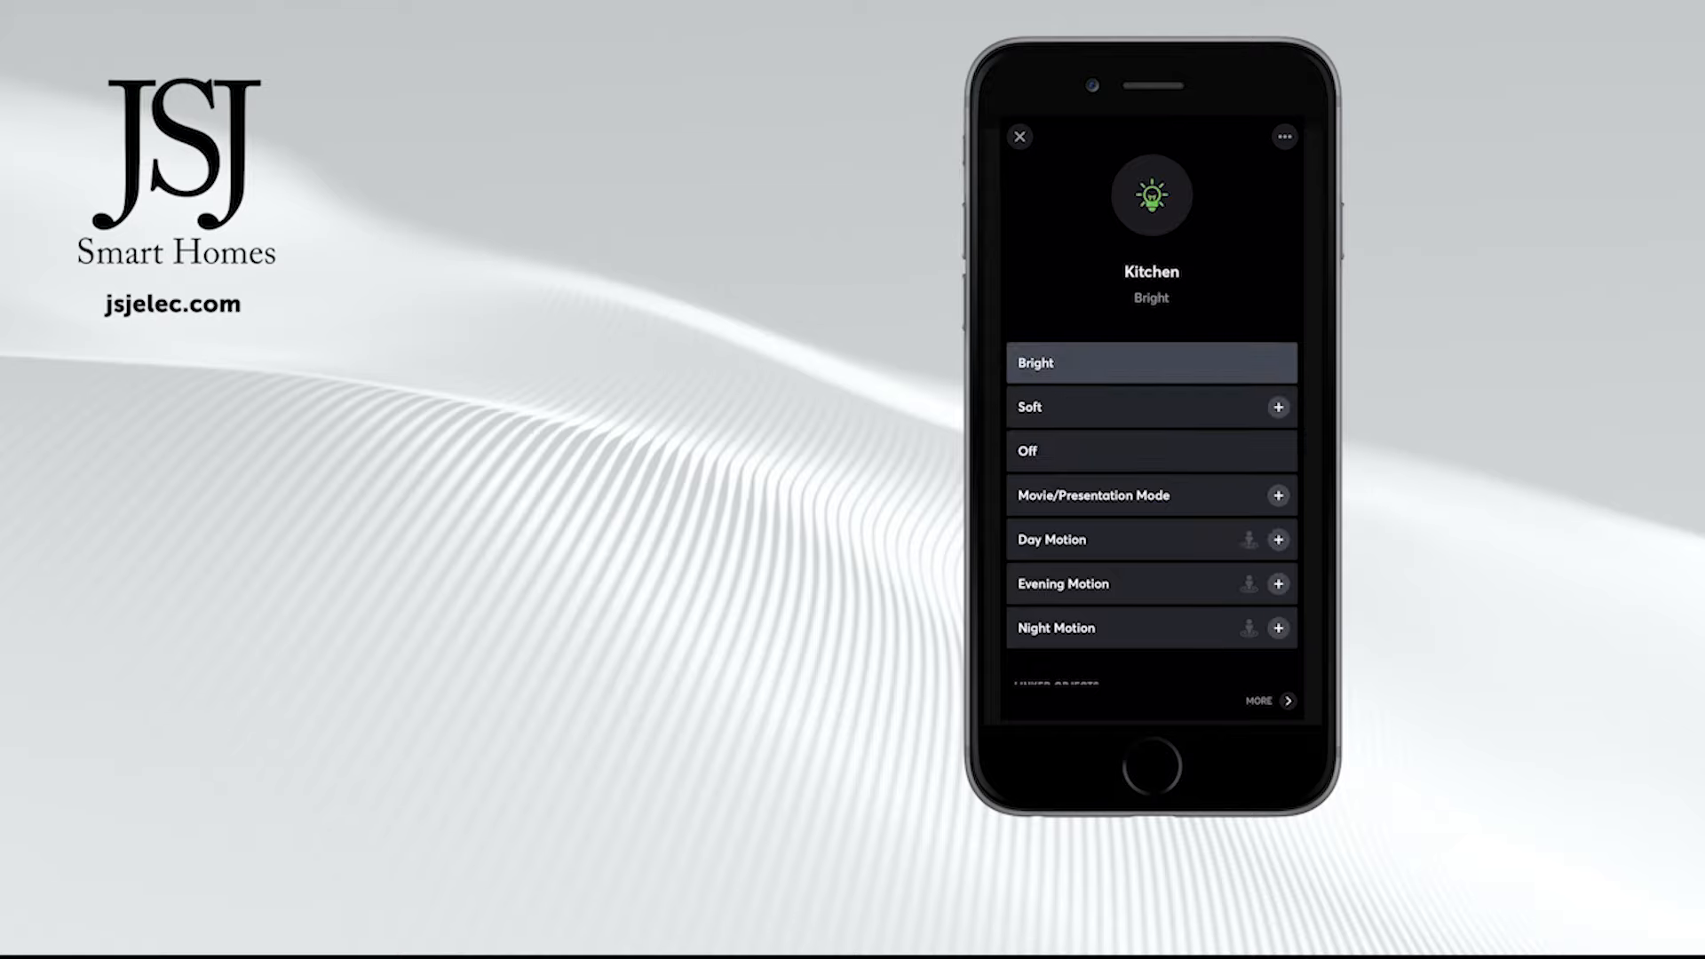
{"action": "left_click", "coordinate": [1149, 362]}
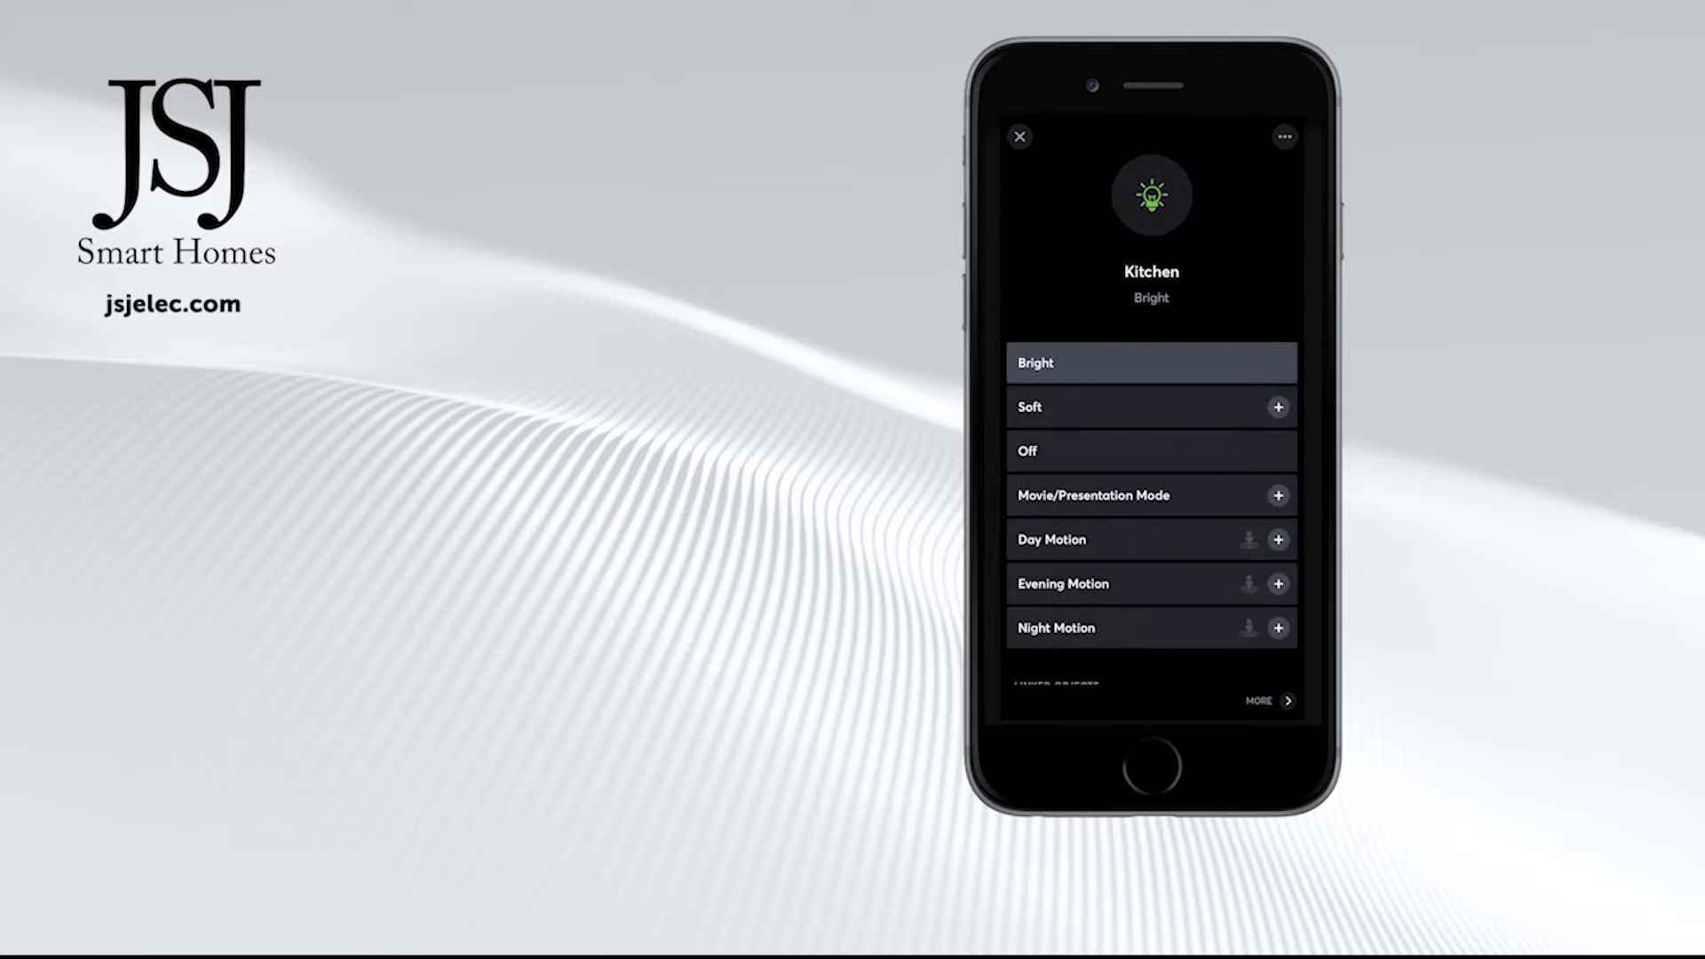
- Select the Soft mood for the Kitchen lighting
{"action": "left_click", "coordinate": [1131, 406]}
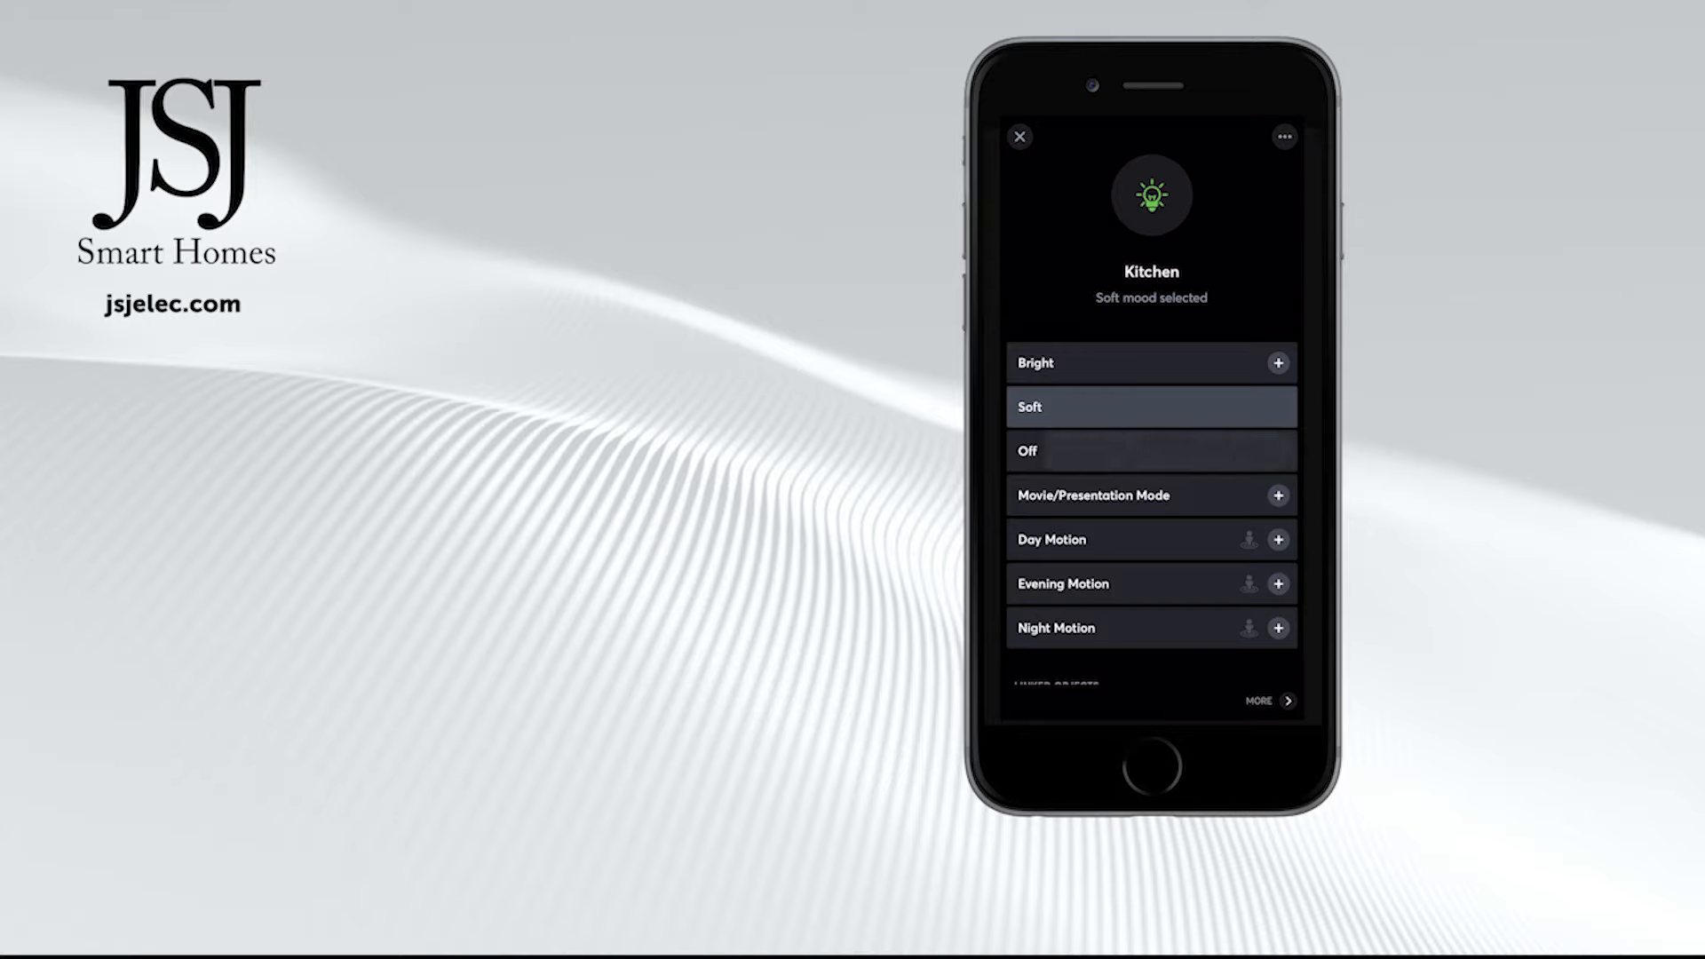
- Step through Movie/Presentation, Night Motion, Day Motion, Night Motion, then back to Movie/Presentation Mode
{"action": "left_click", "coordinate": [1148, 449]}
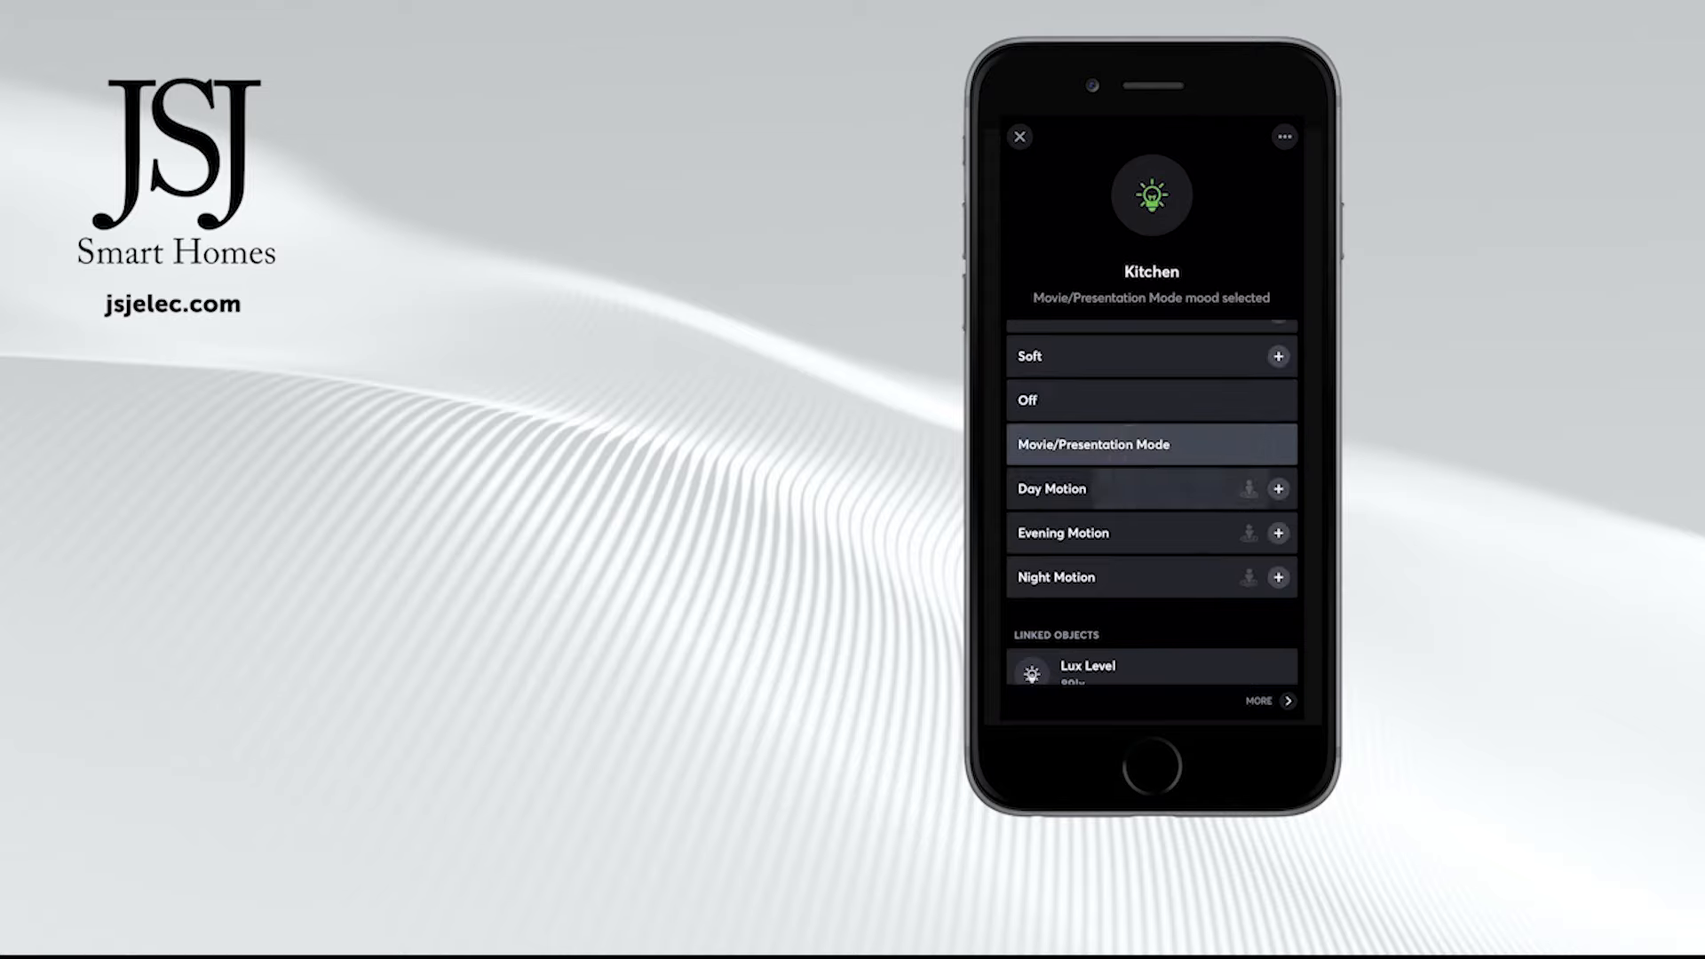
{"action": "left_click", "coordinate": [1097, 576]}
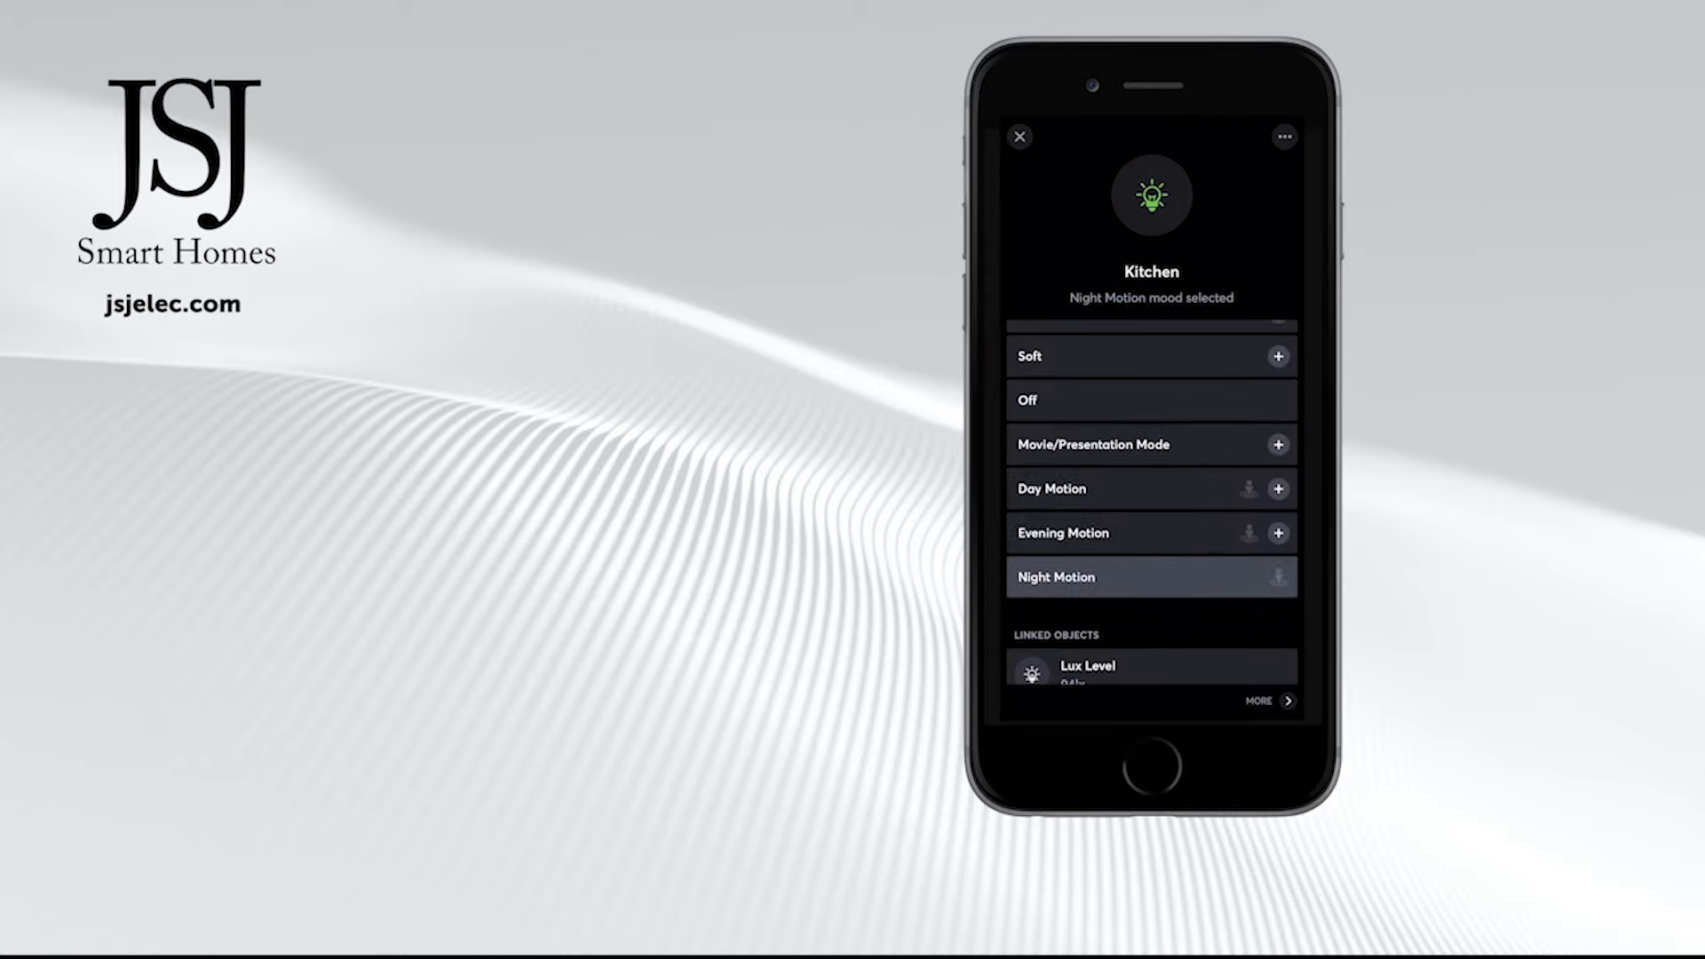
{"action": "scroll", "scroll_direction": "up", "scroll_amount": 3}
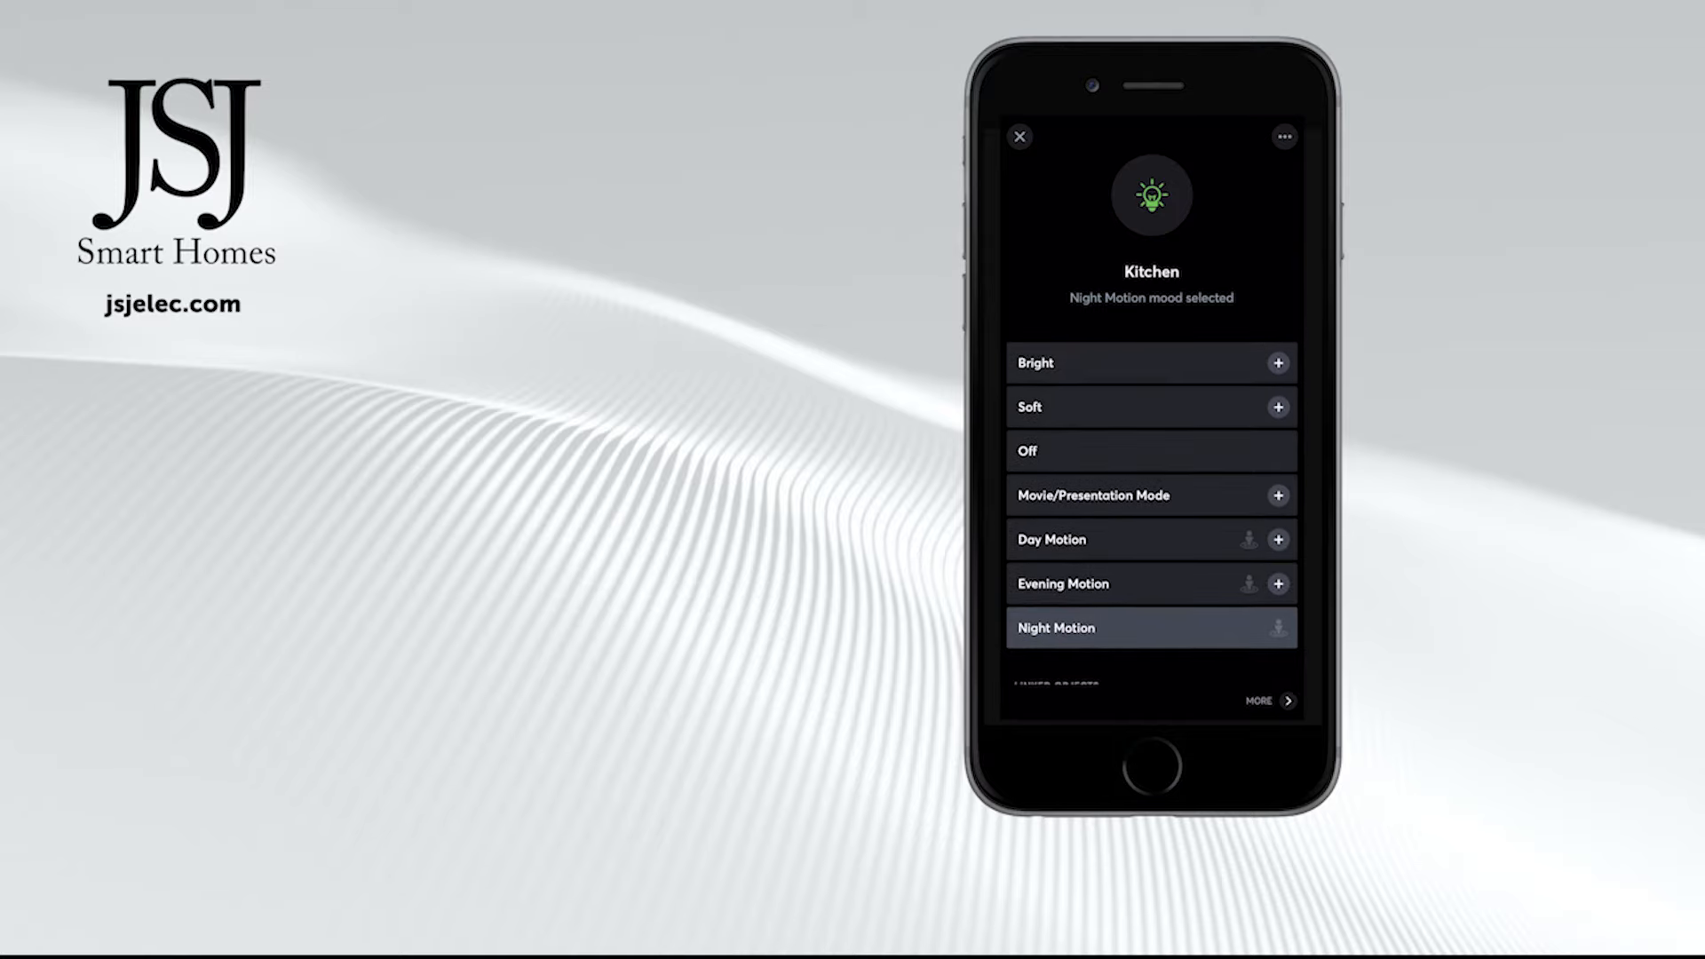
{"action": "left_click", "coordinate": [1131, 539]}
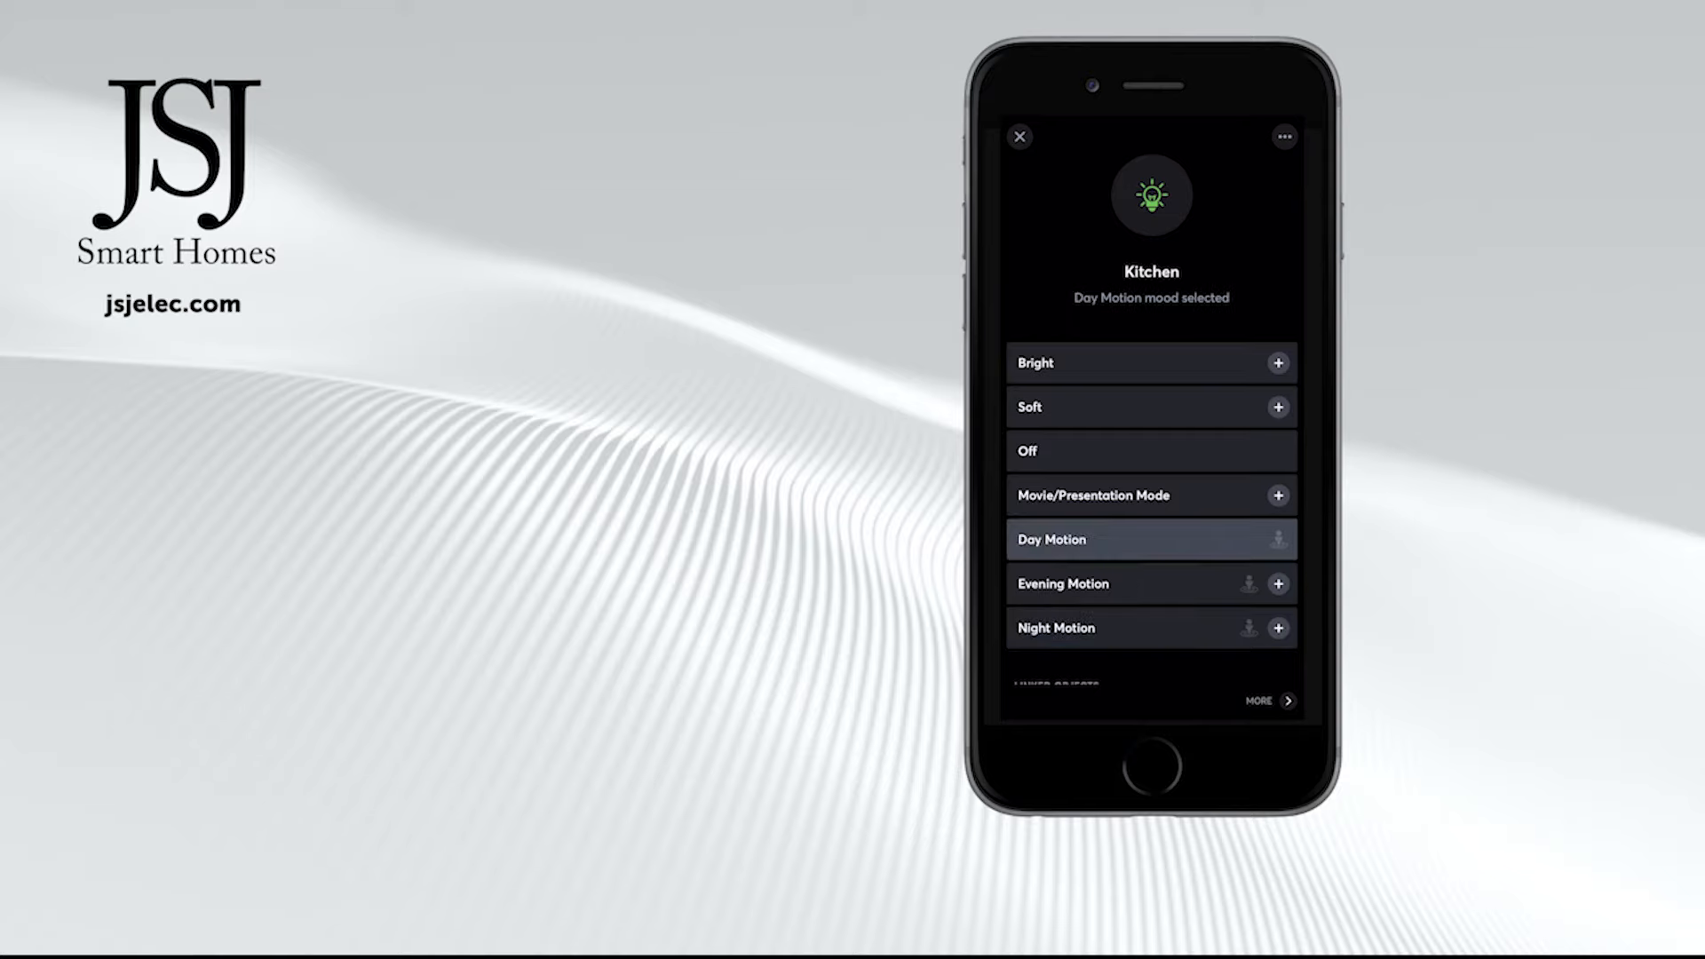
{"action": "left_click", "coordinate": [1087, 626]}
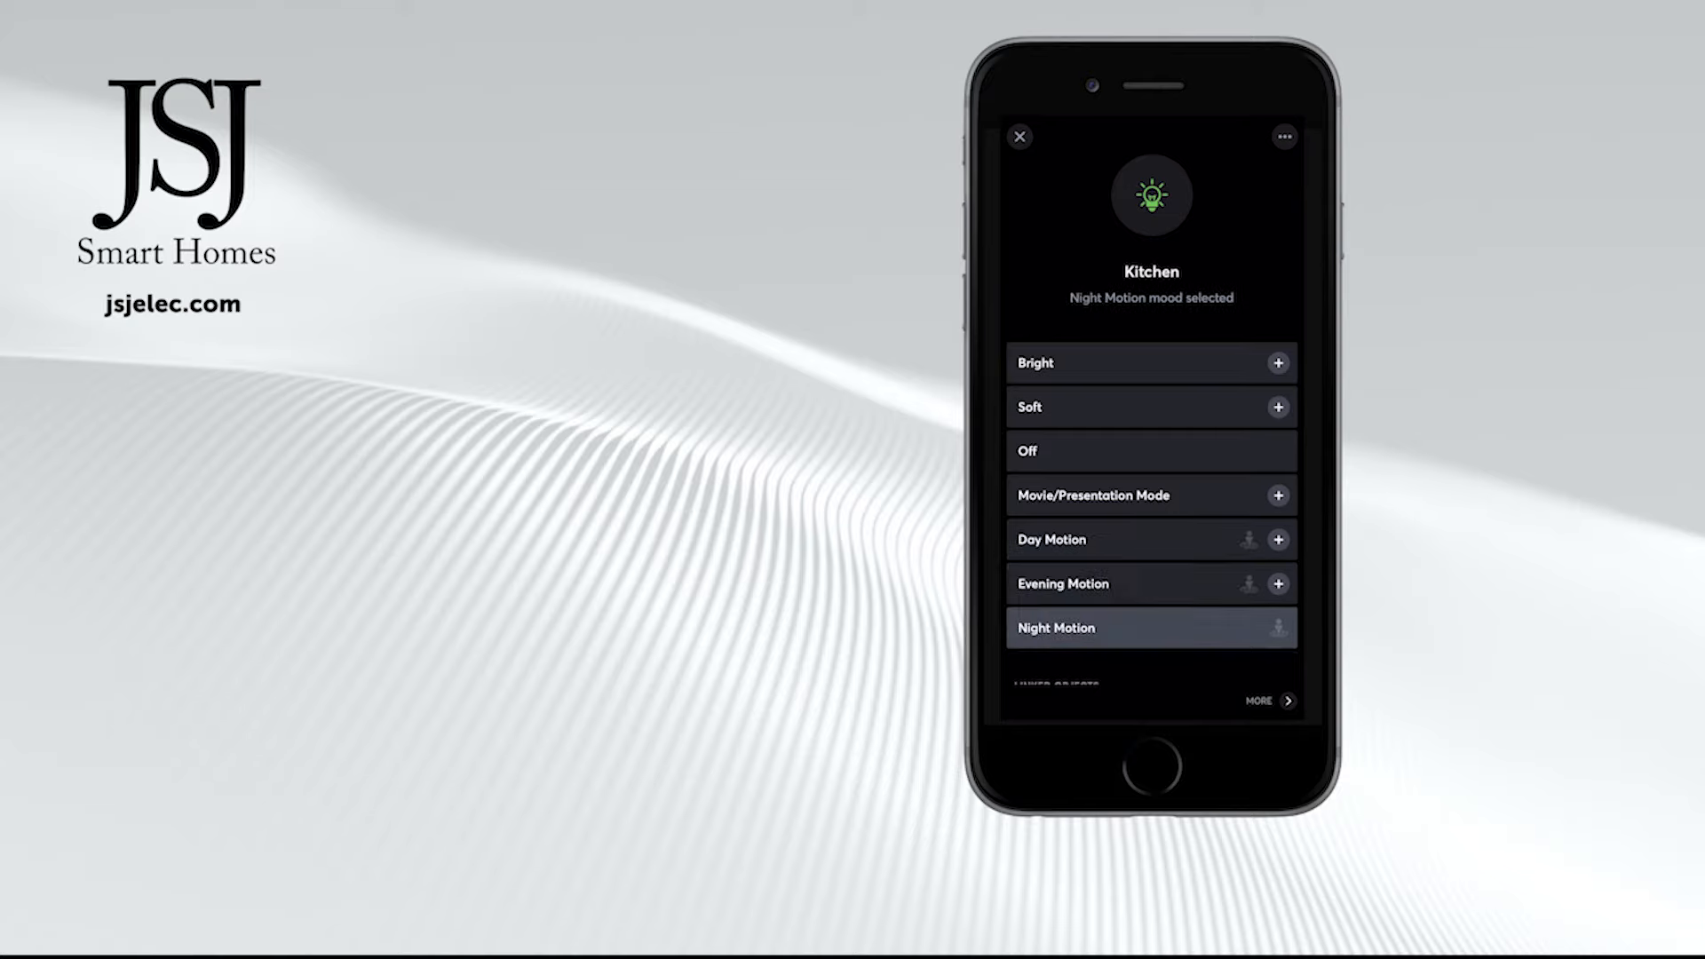
{"action": "left_click", "coordinate": [1092, 495]}
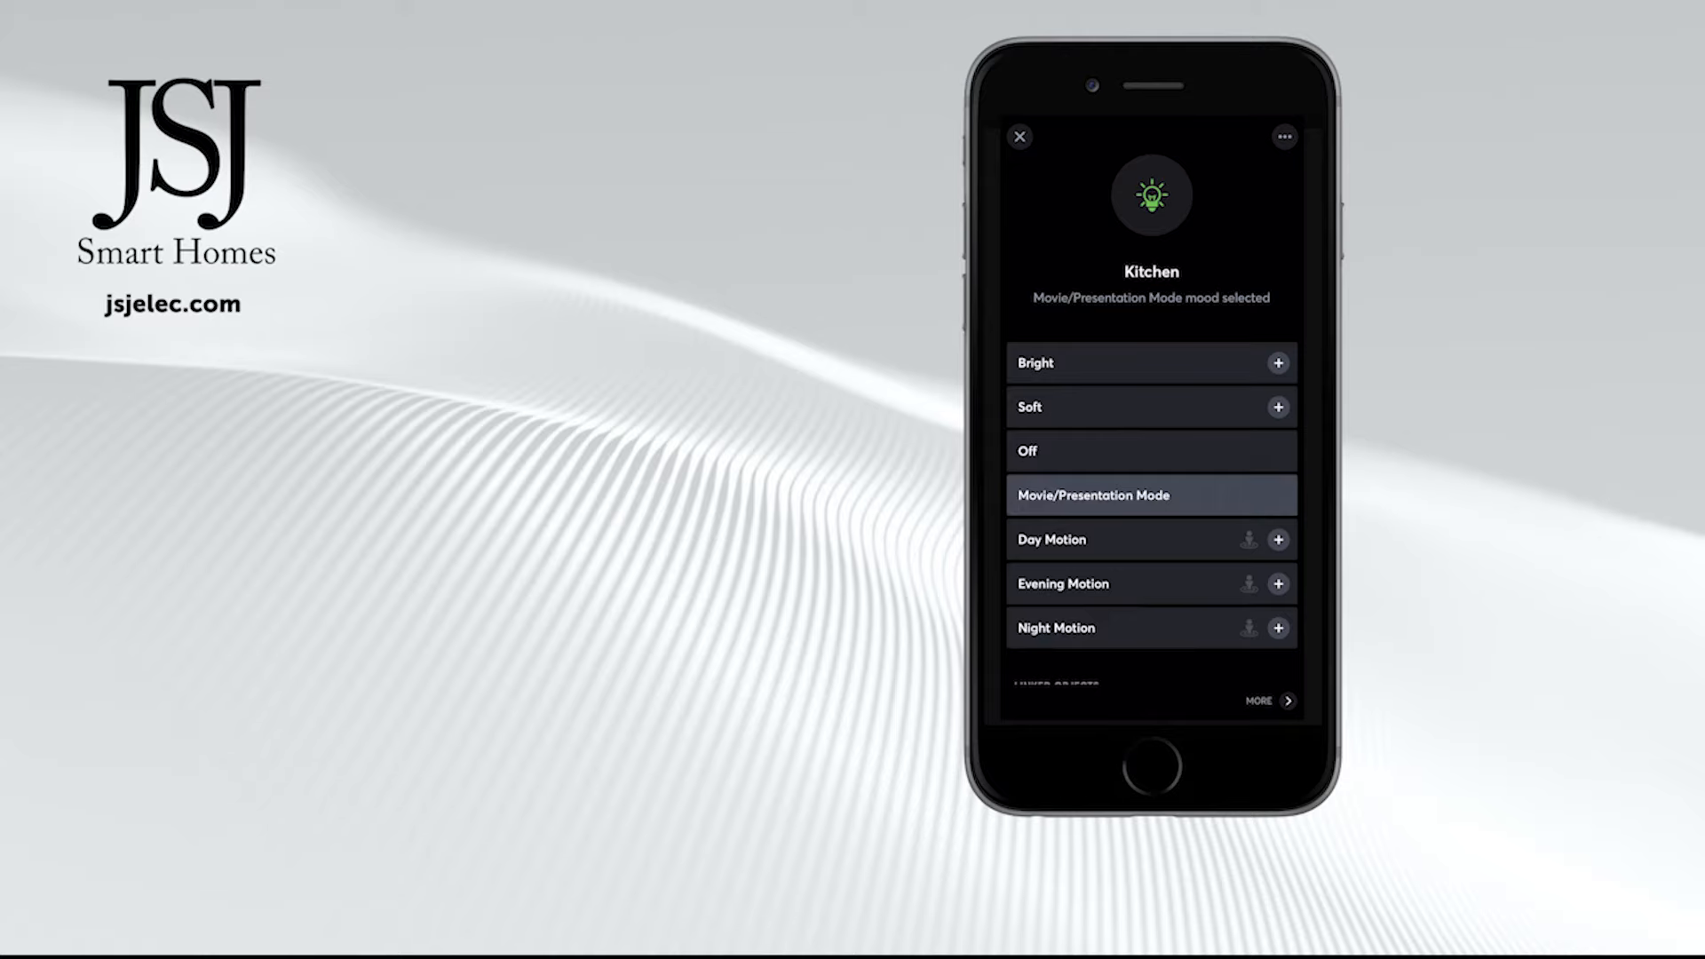